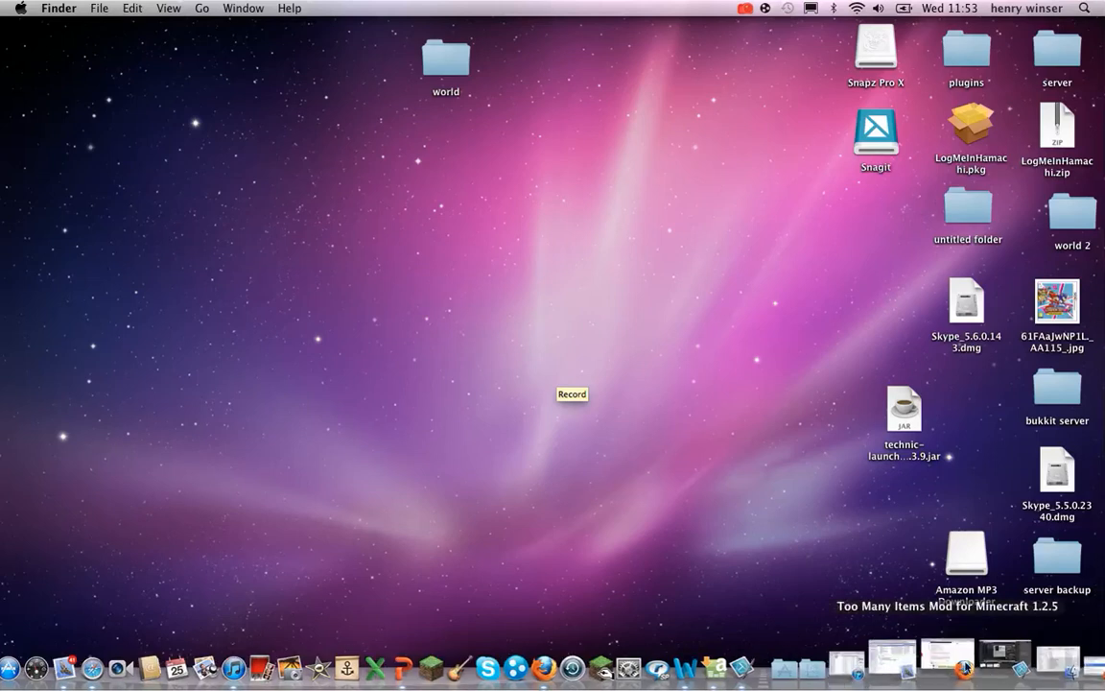
mouse_move(798, 238)
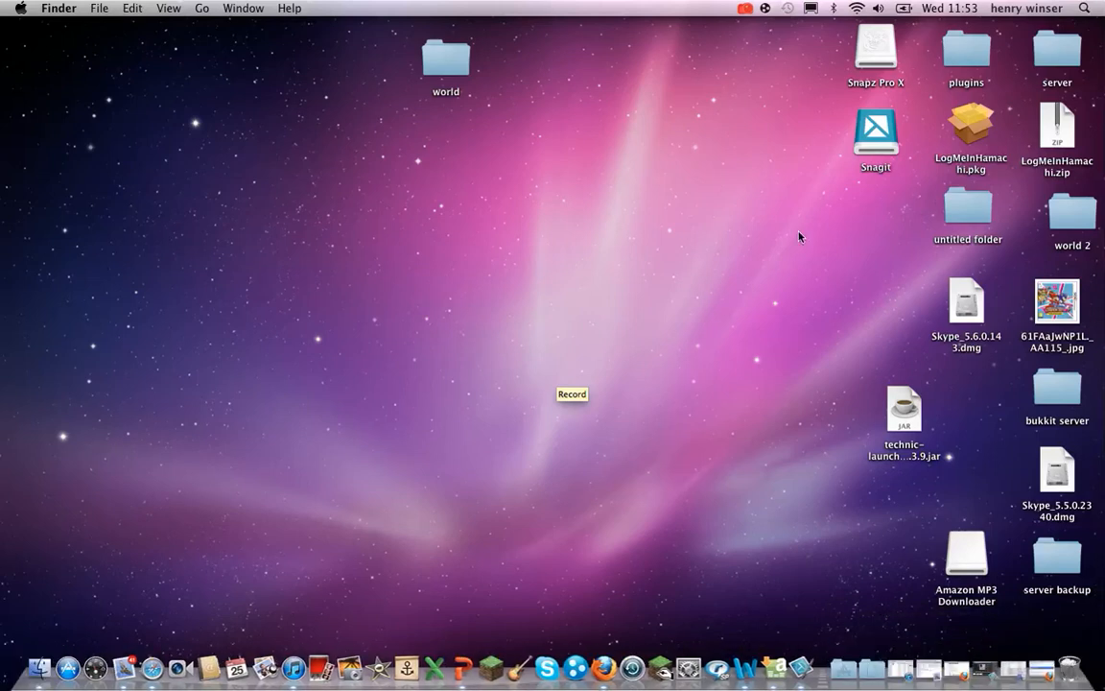
mouse_move(635, 142)
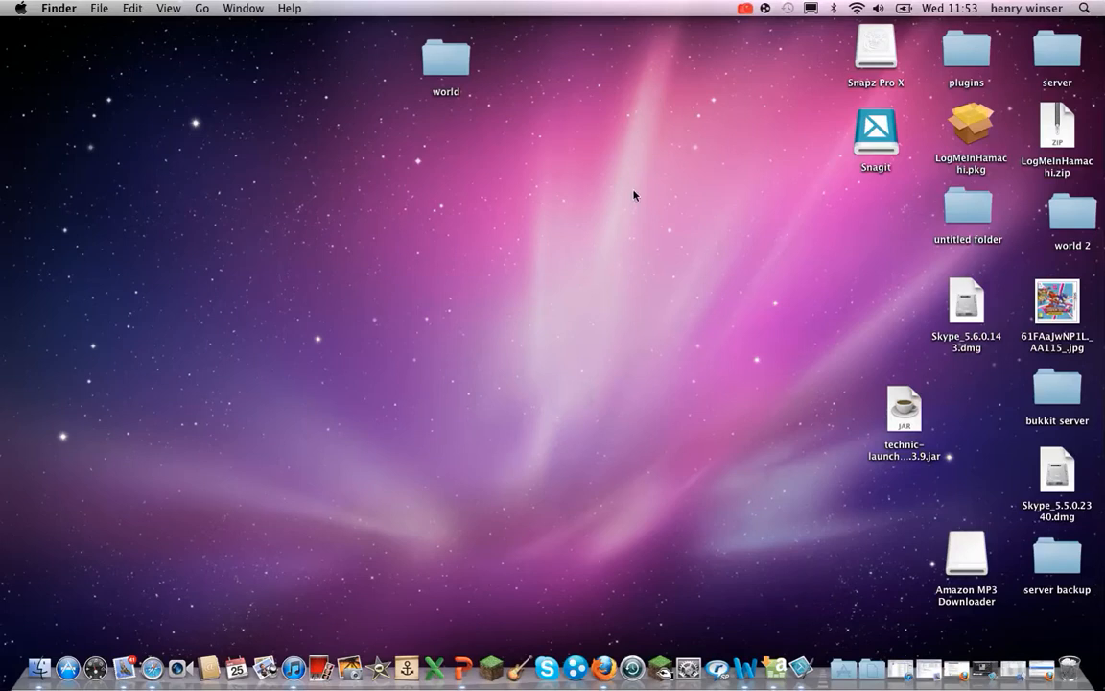
mouse_move(610, 142)
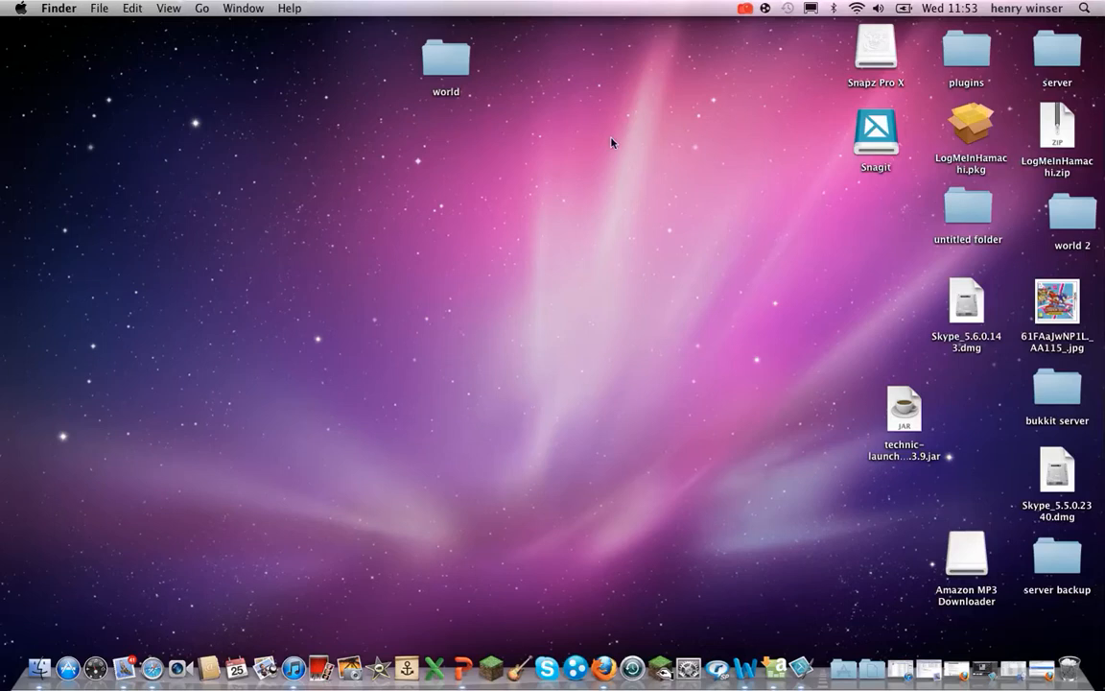
mouse_move(35, 652)
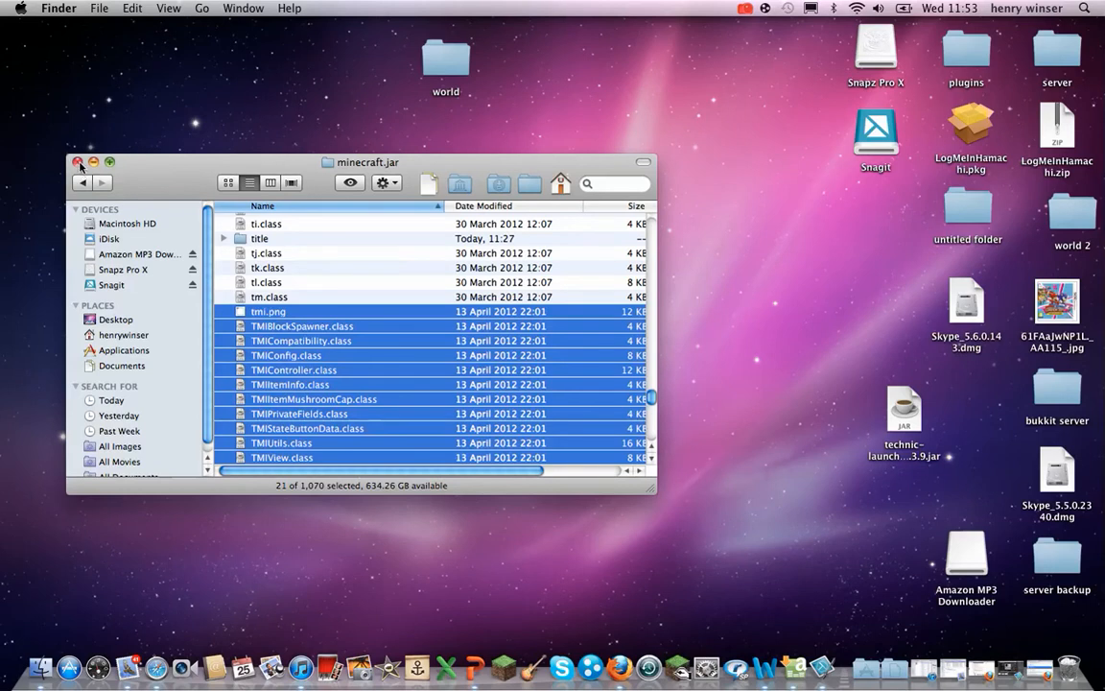
Navigate from the home folder through Library into Application Support and select the minecraft folder
left_click(124, 334)
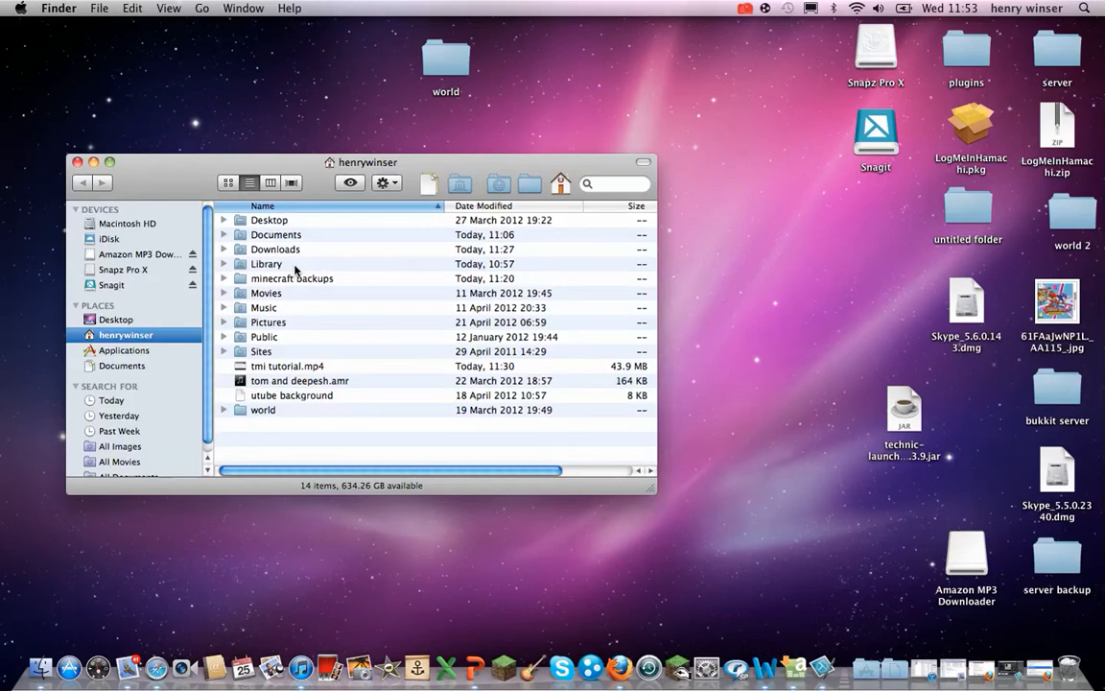
double_click(267, 263)
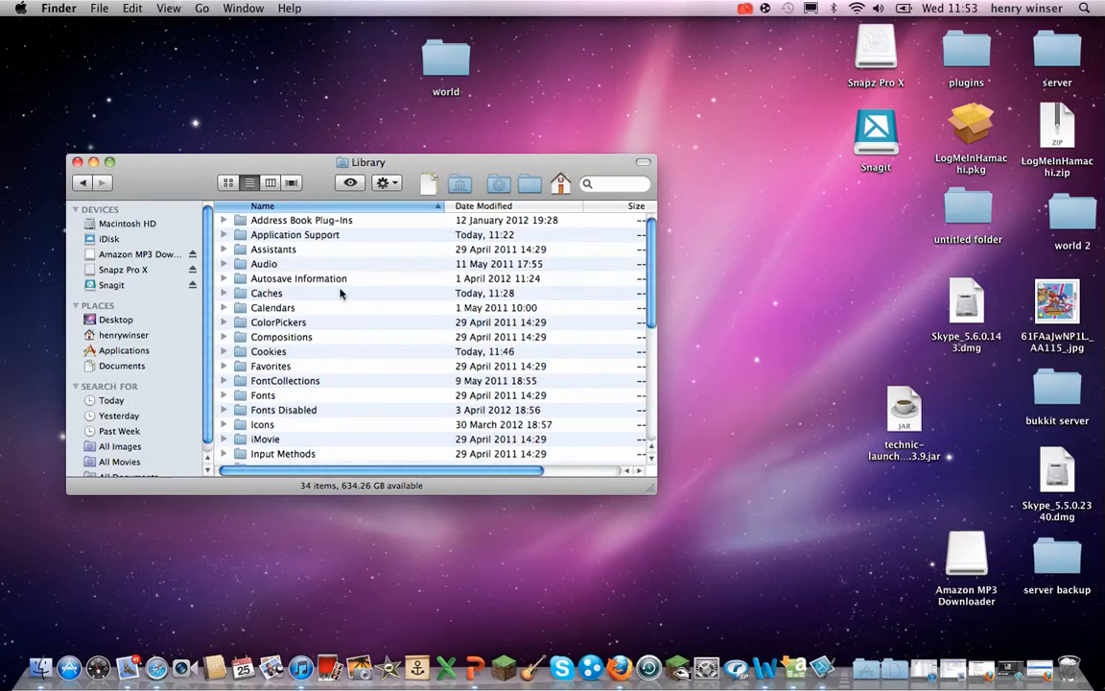
mouse_move(335, 245)
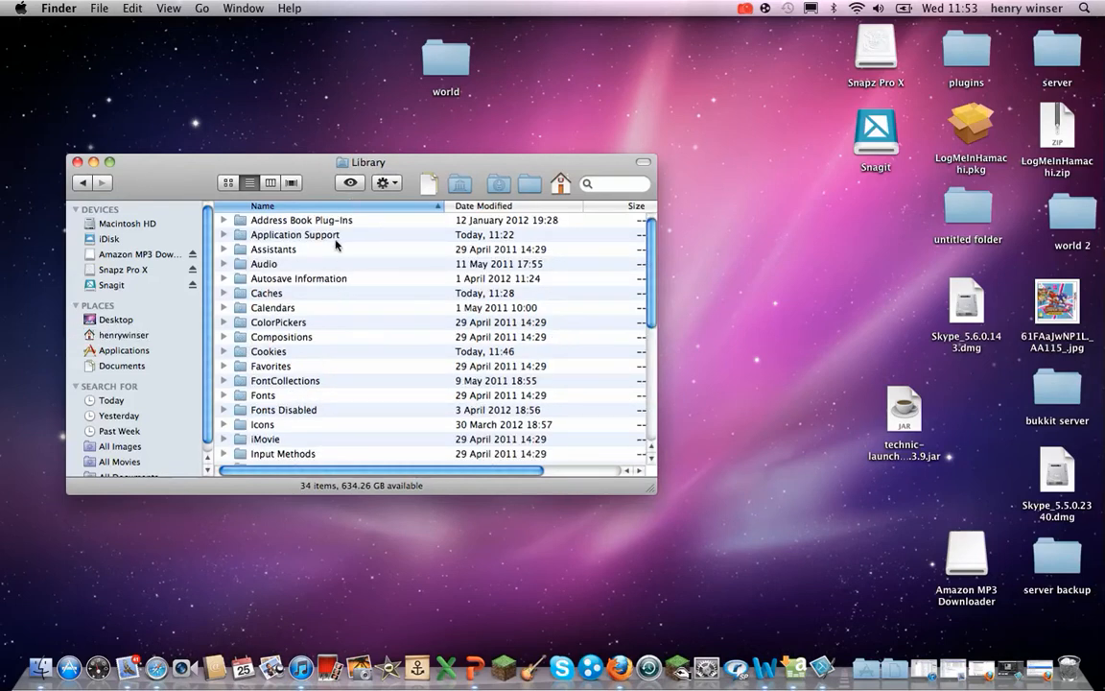
double_click(296, 234)
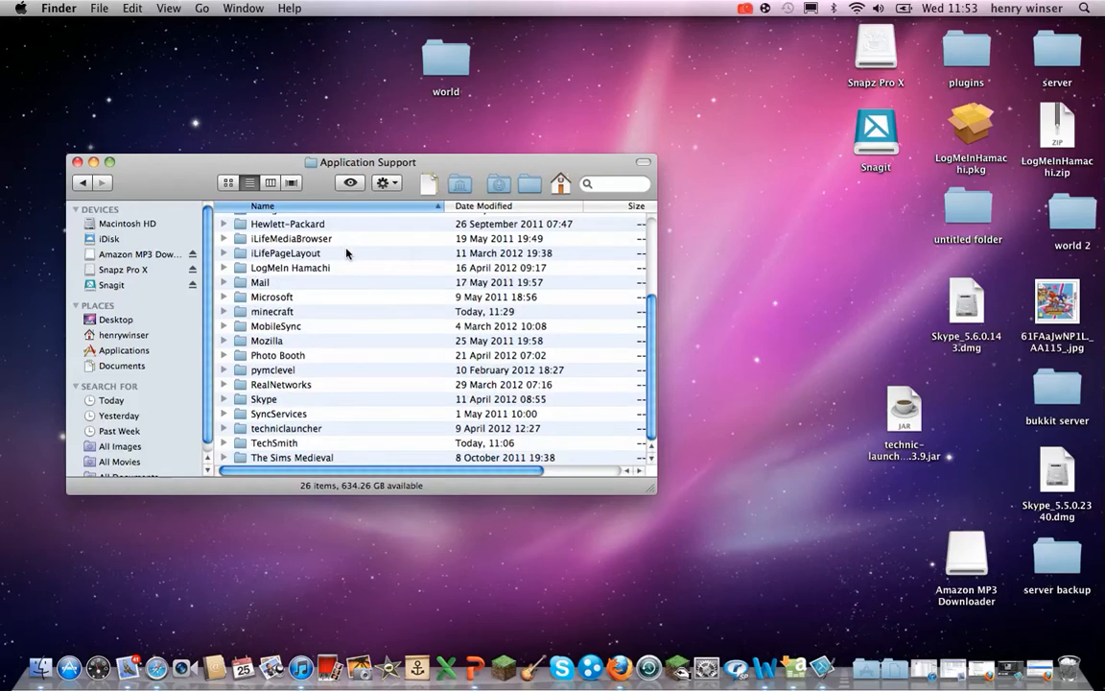
left_click(272, 311)
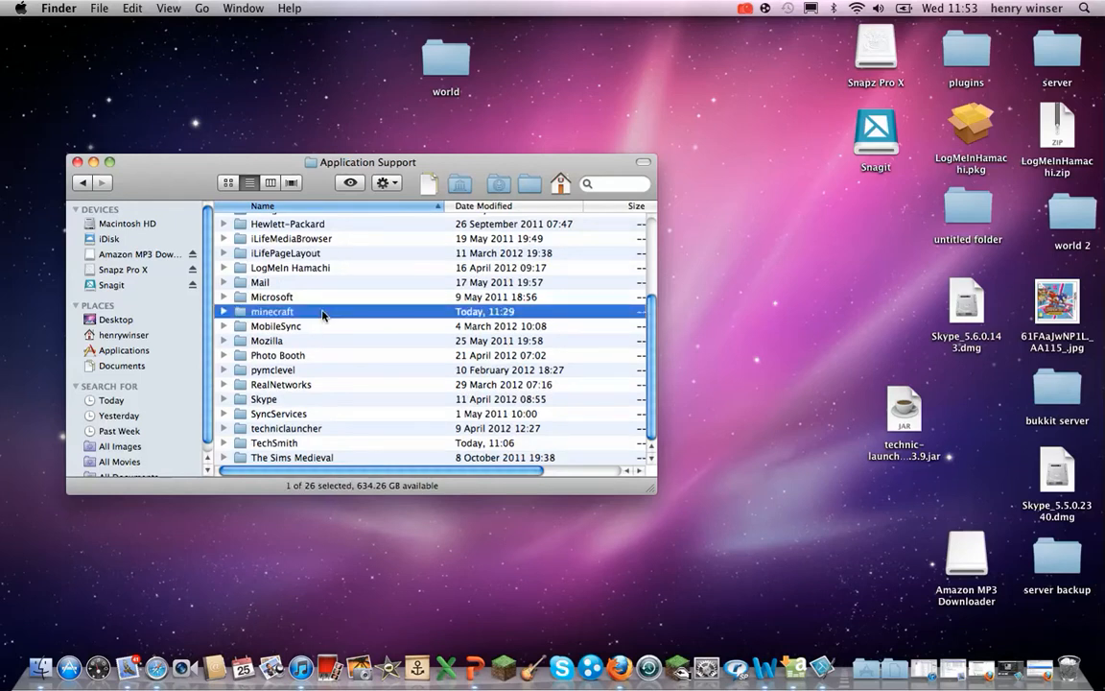
Bring up the minecraft folder's actions and begin dragging it out of Application Support
right_click(272, 310)
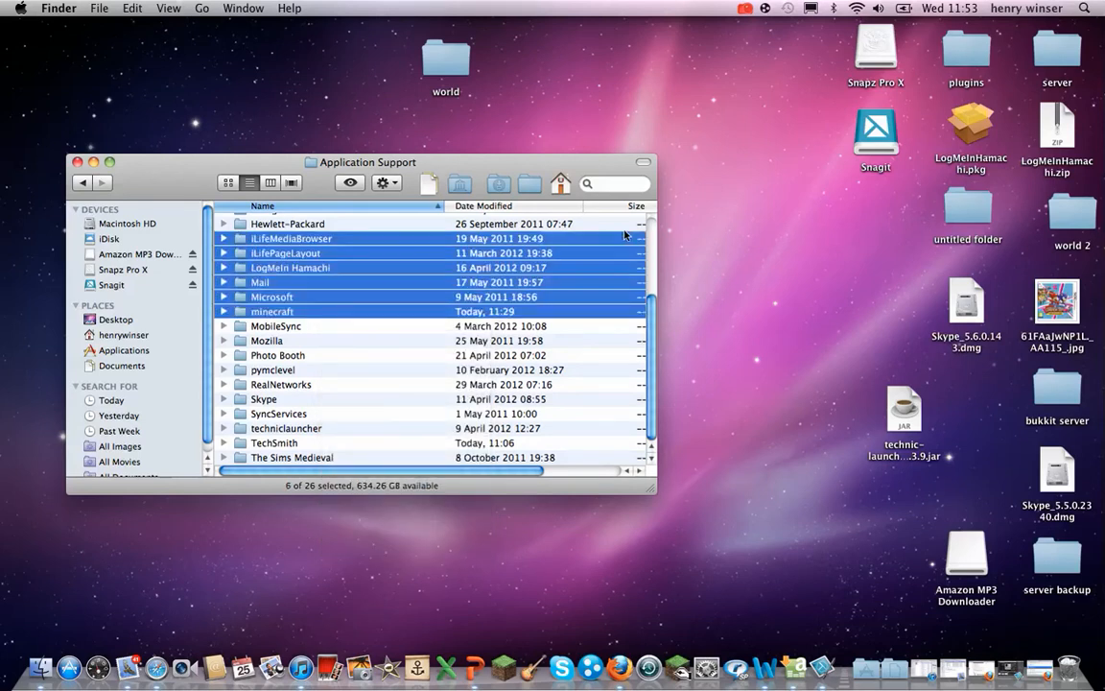
left_click(273, 310)
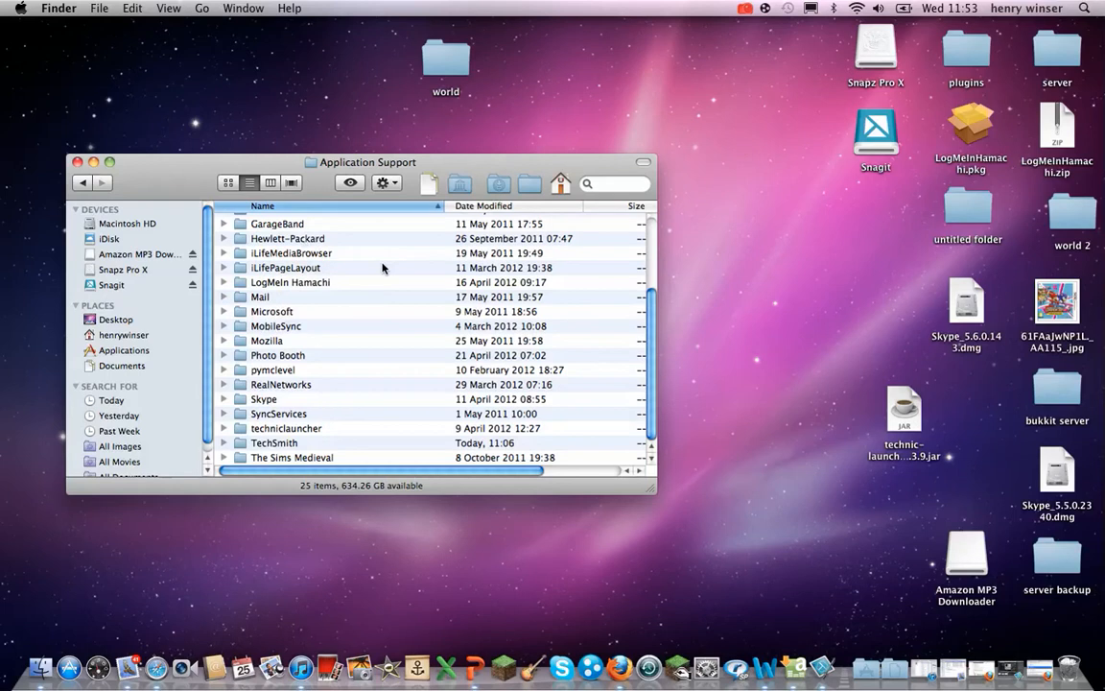
mouse_move(514, 176)
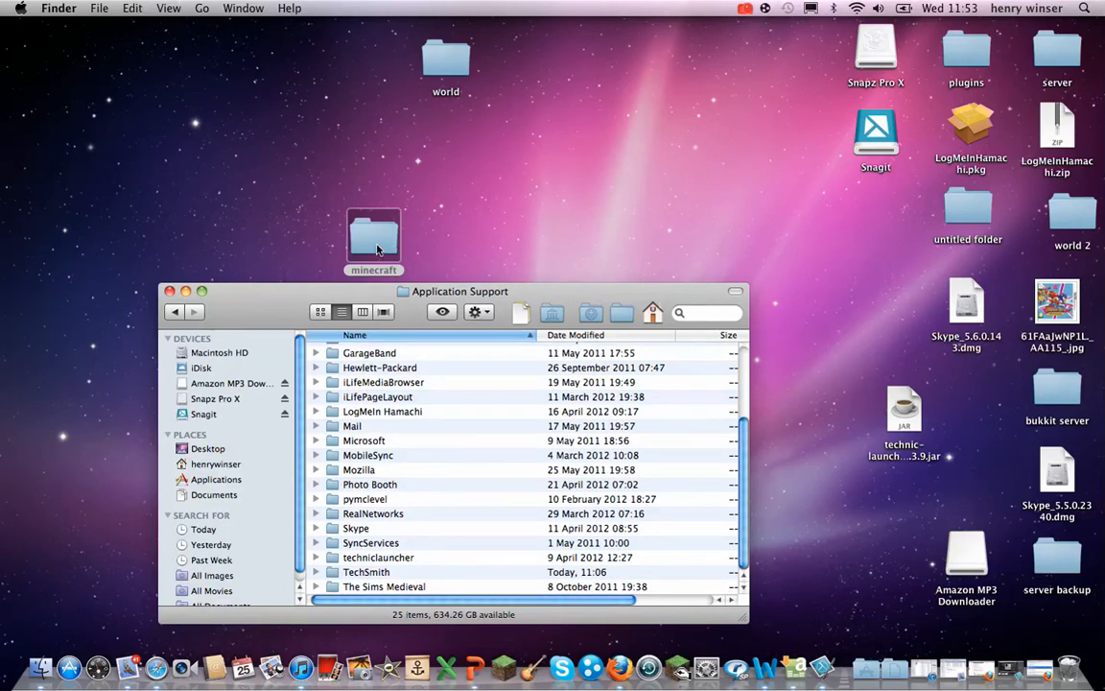
Copy the minecraft folder onto the desktop, keeping the original in Application Support
left_click_drag(372, 234, 470, 442)
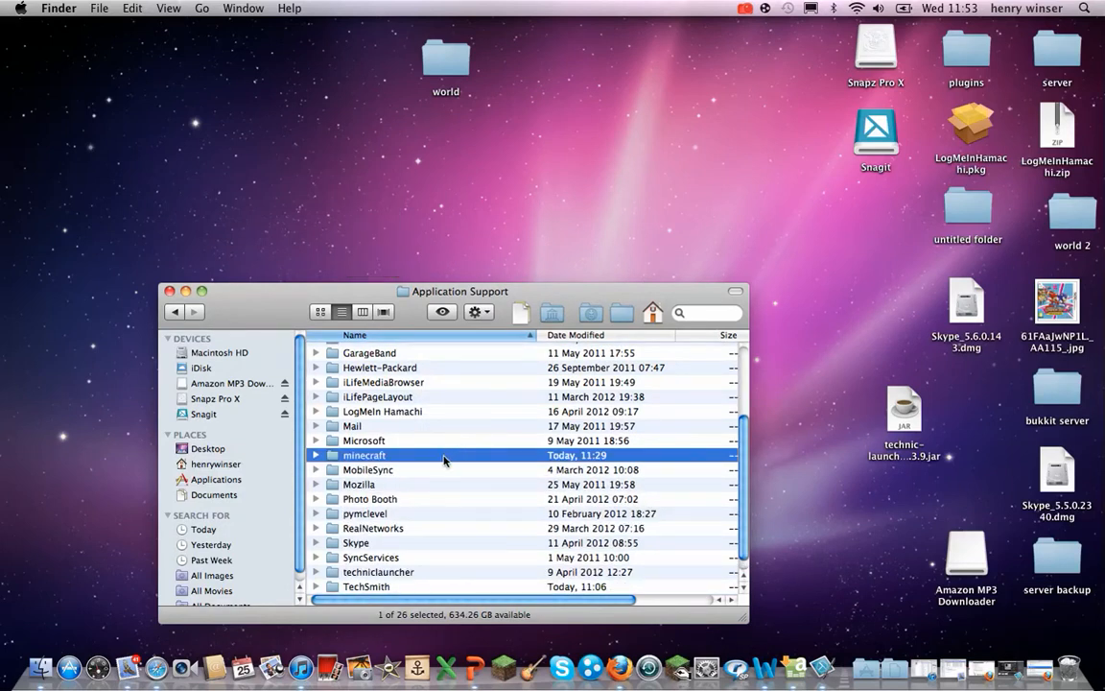
right_click(364, 453)
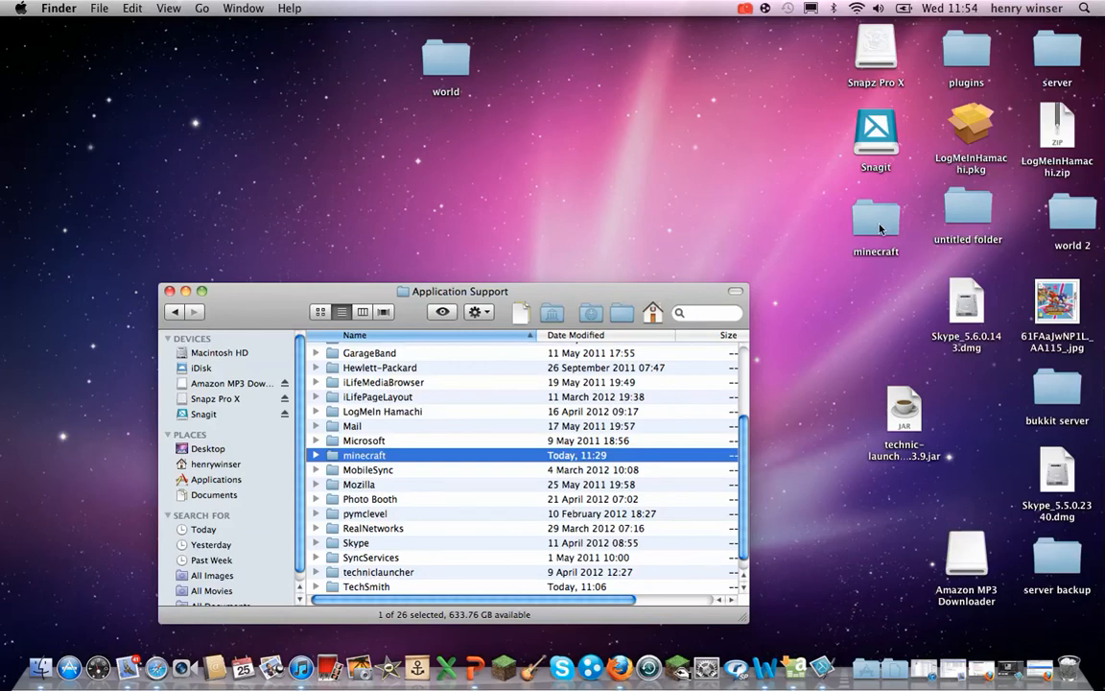
mouse_move(394, 466)
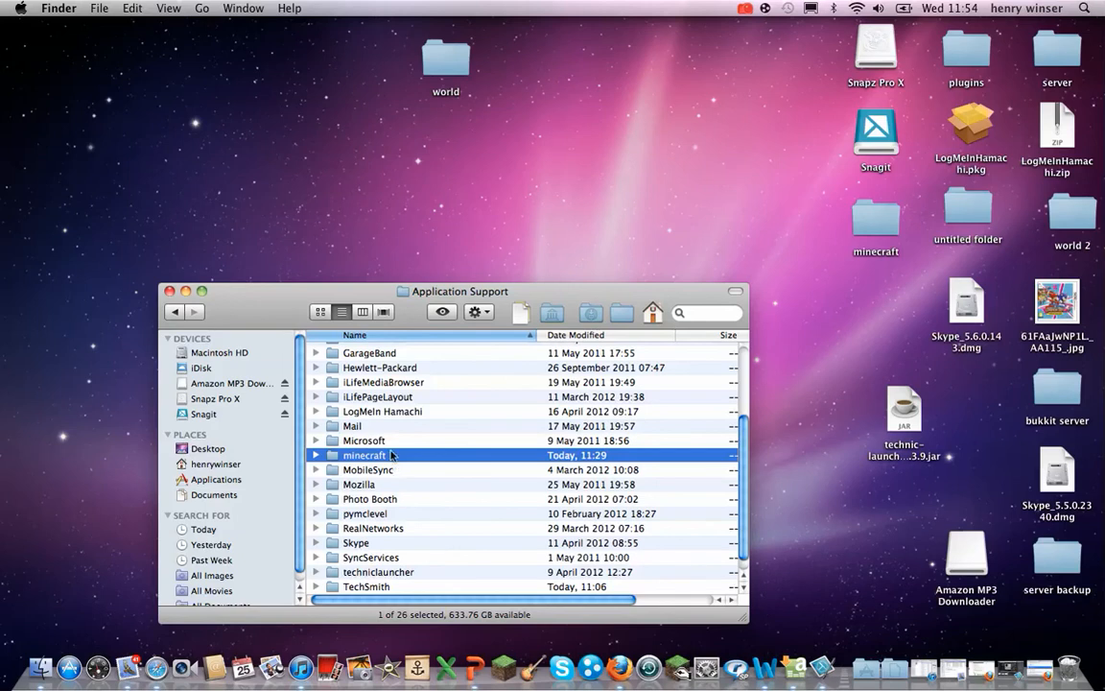
Move the original minecraft folder in Application Support to the Trash
right_click(364, 455)
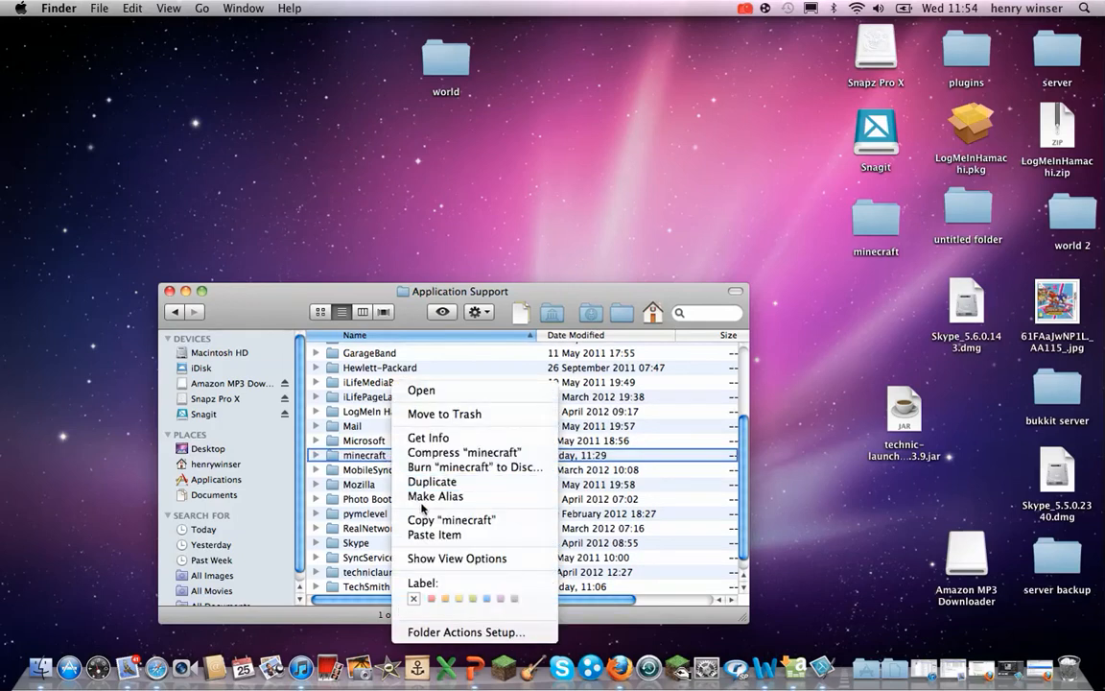
mouse_move(443, 415)
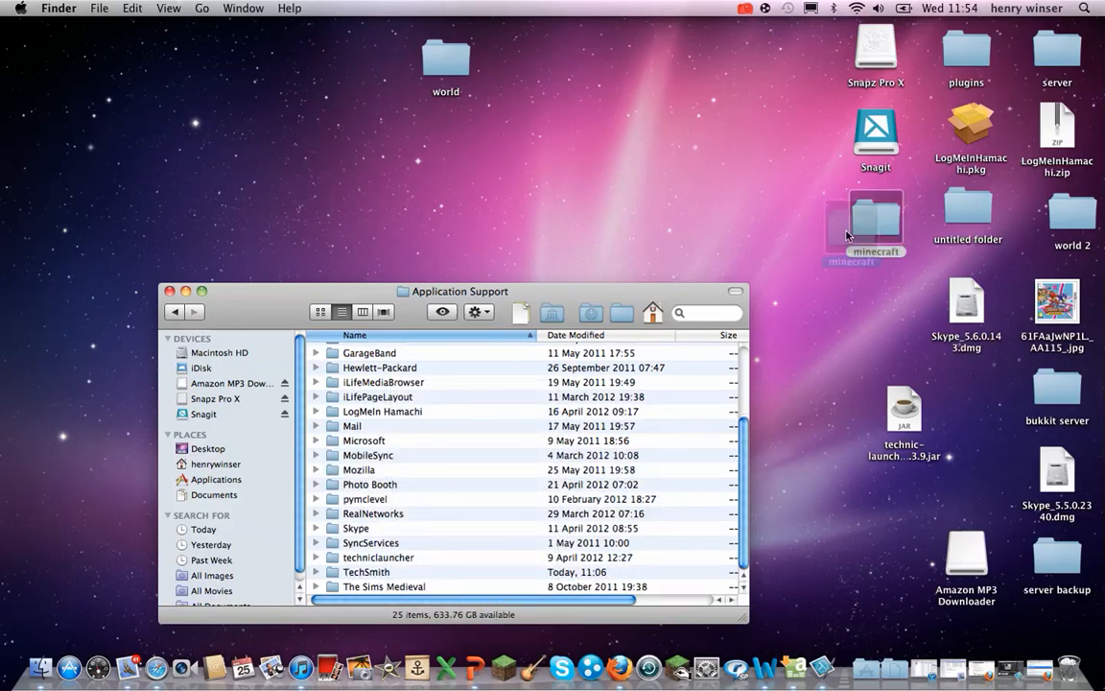
Move the desktop minecraft copy back into Application Support
left_click(384, 411)
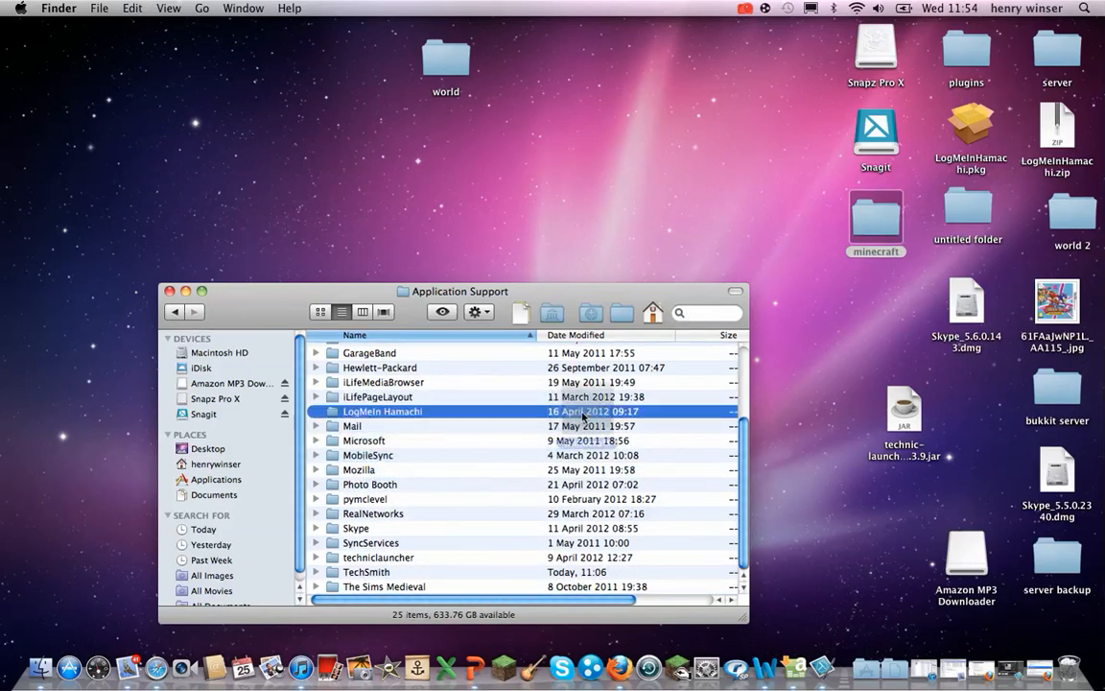
left_click(365, 455)
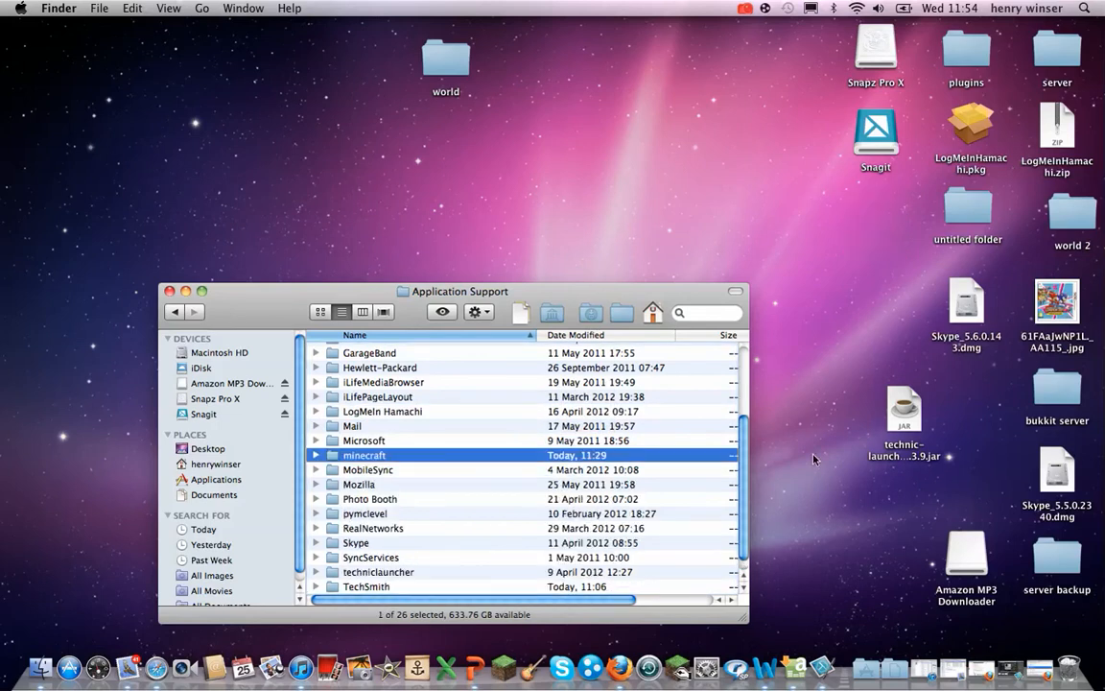
mouse_move(758, 420)
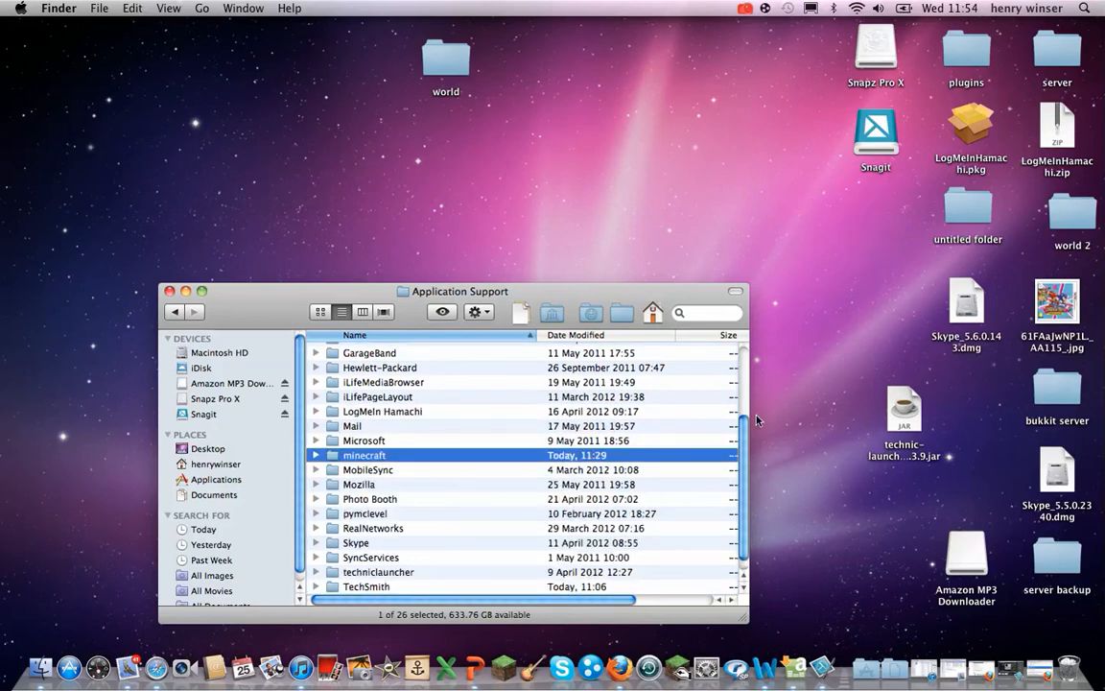
mouse_move(842, 81)
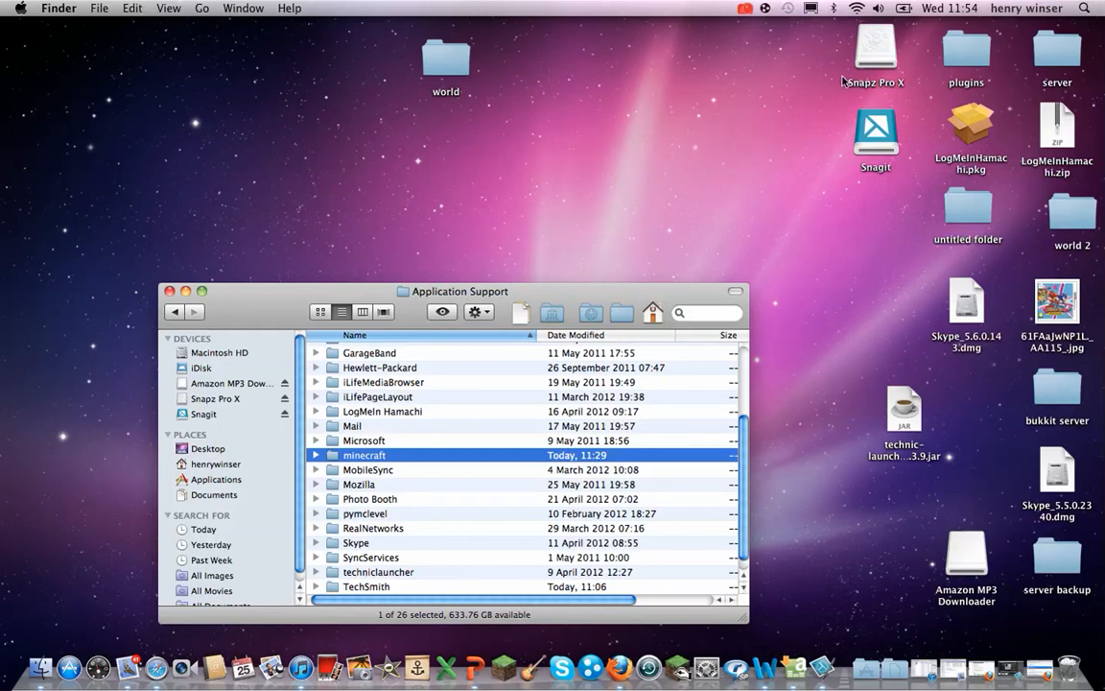